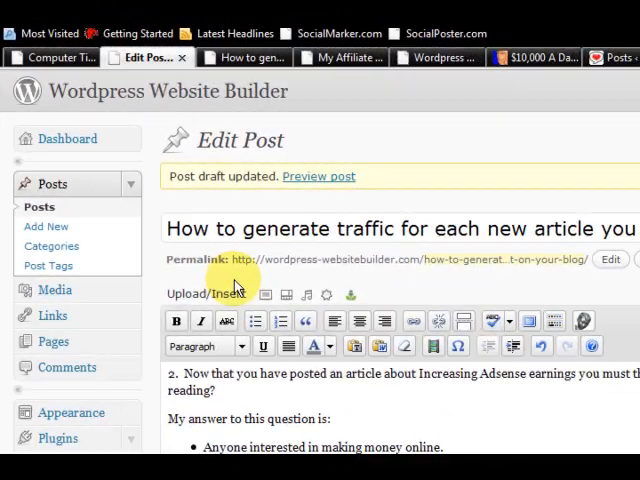
- Enter the first seed phrase 'generate traffic' in the Word or phrase box
{"action": "scroll", "scroll_direction": "down", "scroll_amount": 3}
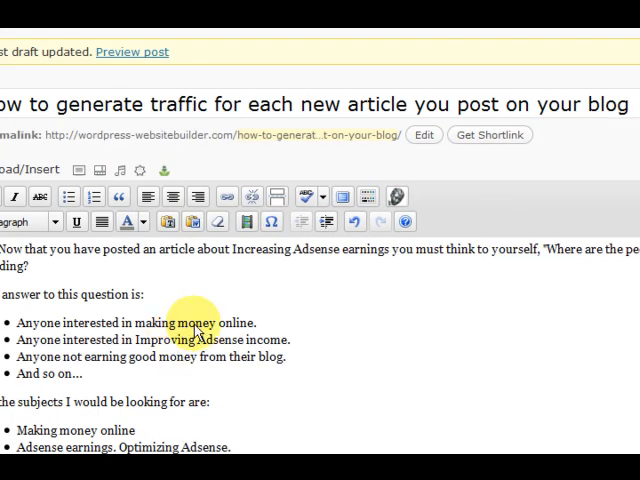
{"action": "scroll", "scroll_direction": "down", "scroll_amount": 3}
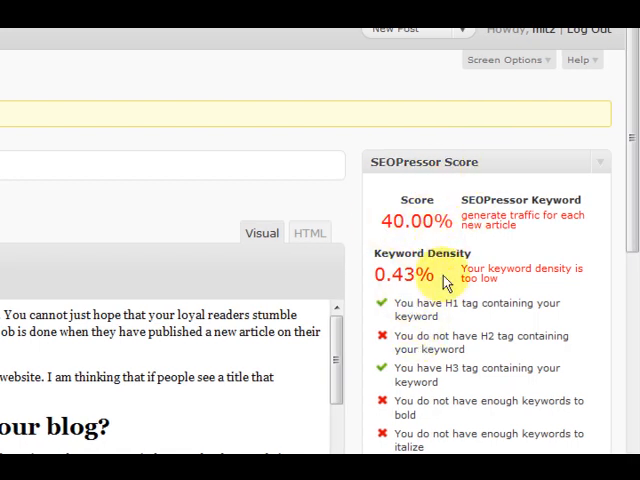
{"action": "scroll", "scroll_direction": "down", "scroll_amount": 3}
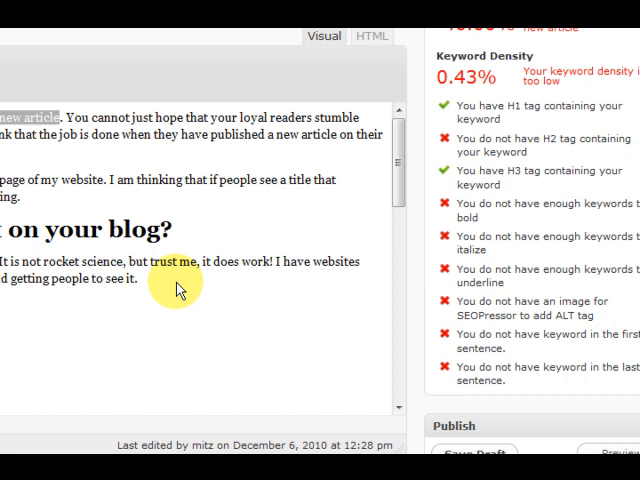
{"action": "scroll", "scroll_direction": "down", "scroll_amount": 3}
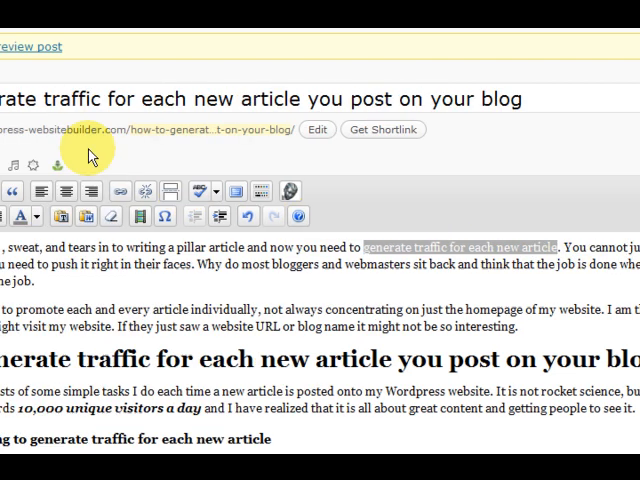
{"action": "scroll", "scroll_direction": "up", "scroll_amount": 3}
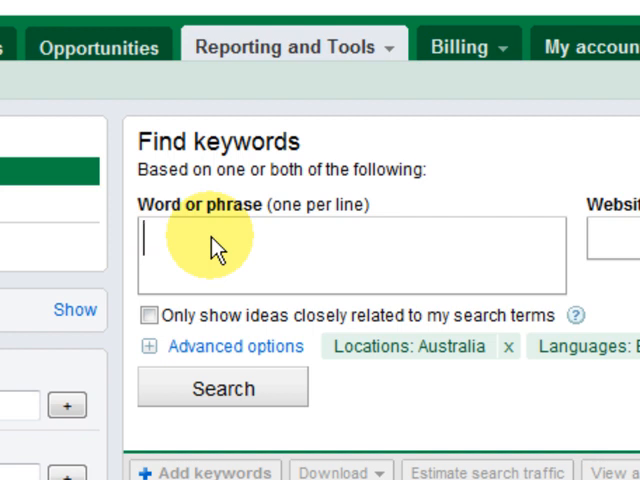
{"action": "type", "text": "gene"}
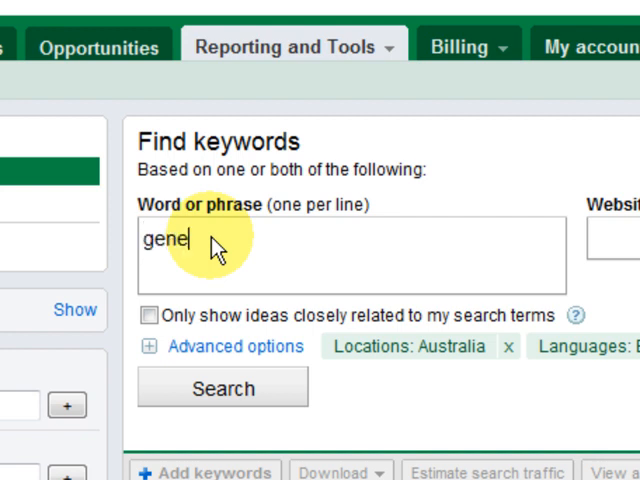
{"action": "type", "text": "rate"}
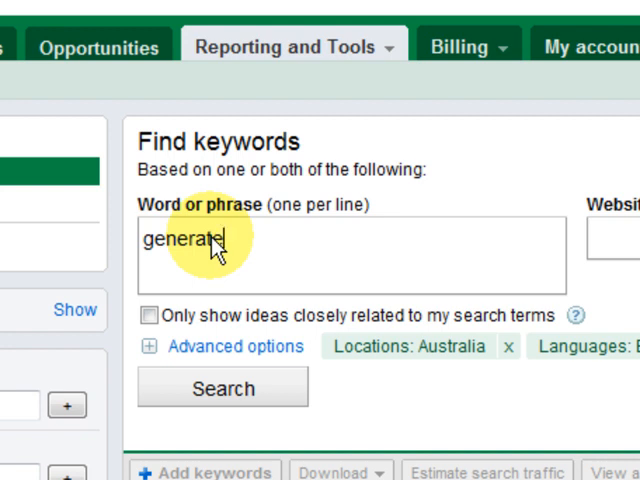
{"action": "type", "text": "tra"}
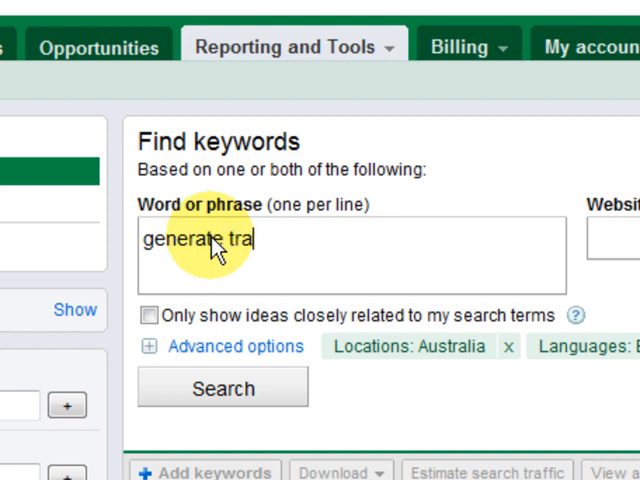
{"action": "type", "text": "ffic"}
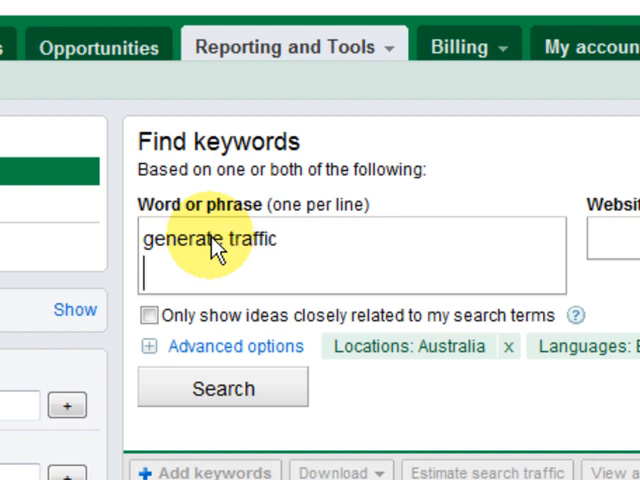
- Add 'generate website traffic' and 'generate traffic for each new post' on their own lines
{"action": "type", "text": "genr"}
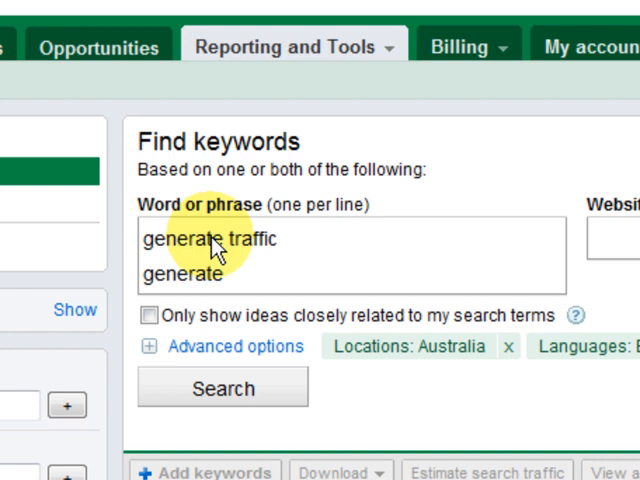
{"action": "type", "text": "webs"}
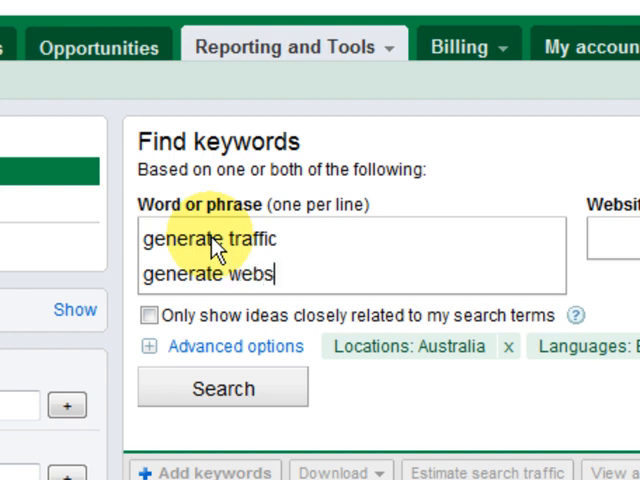
{"action": "type", "text": "ite tr"}
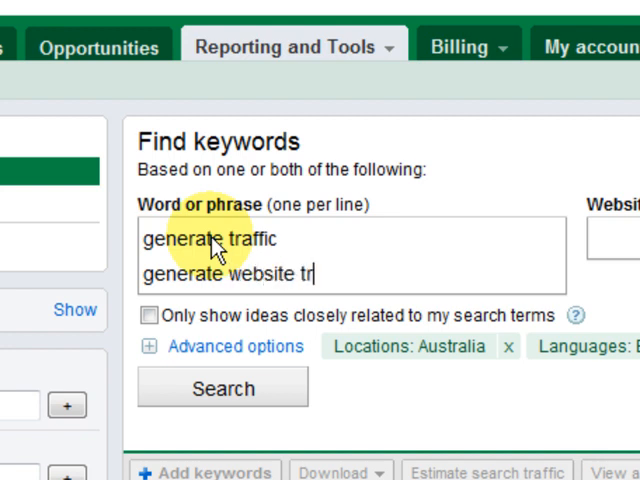
{"action": "key", "text": "Backspace"}
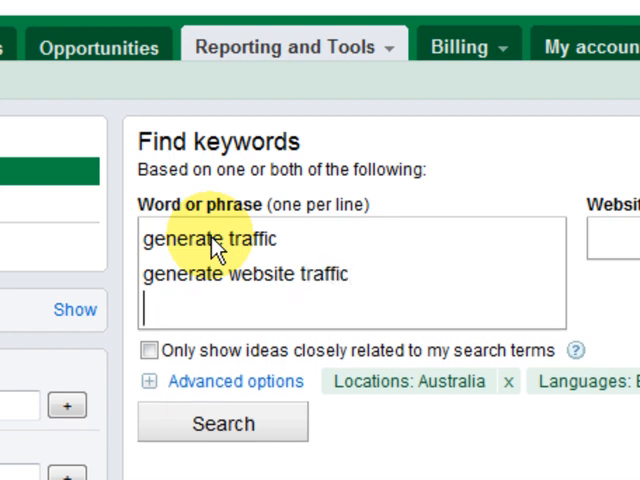
{"action": "type", "text": "genr"}
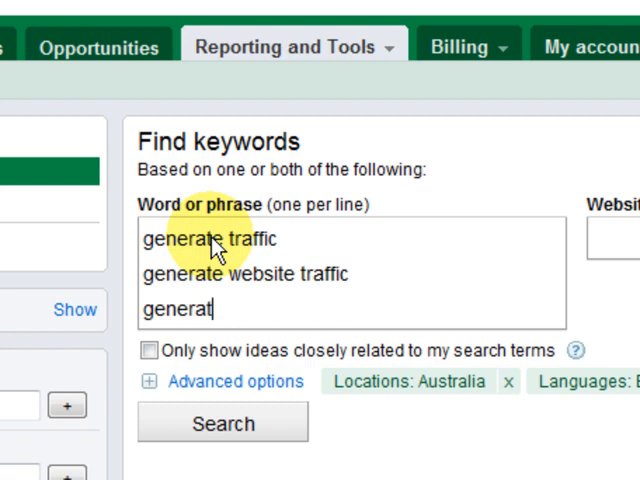
{"action": "type", "text": "e"}
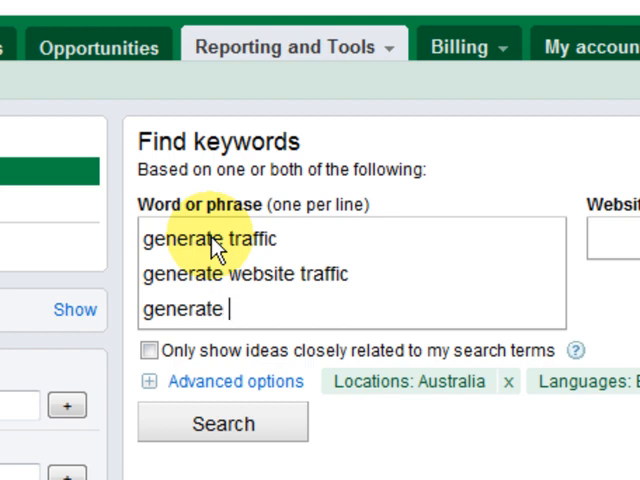
{"action": "type", "text": "tra"}
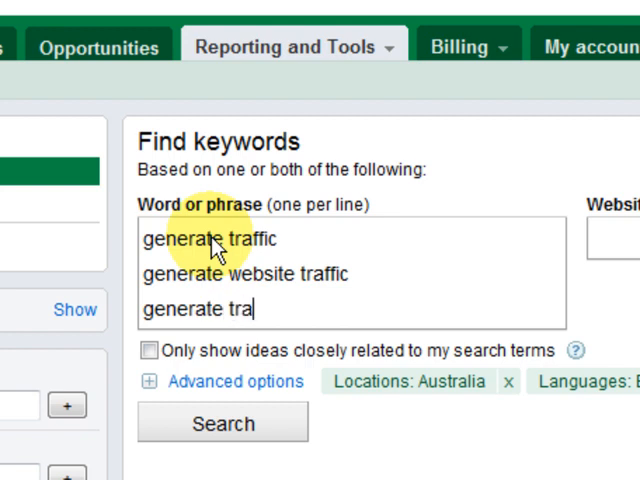
{"action": "type", "text": "ffic"}
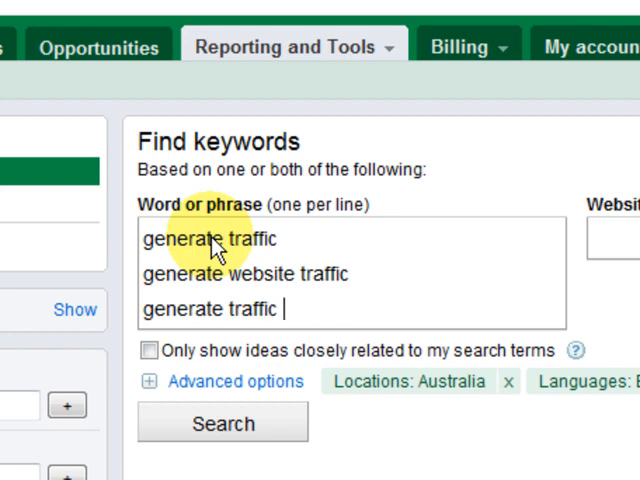
{"action": "type", "text": "for e"}
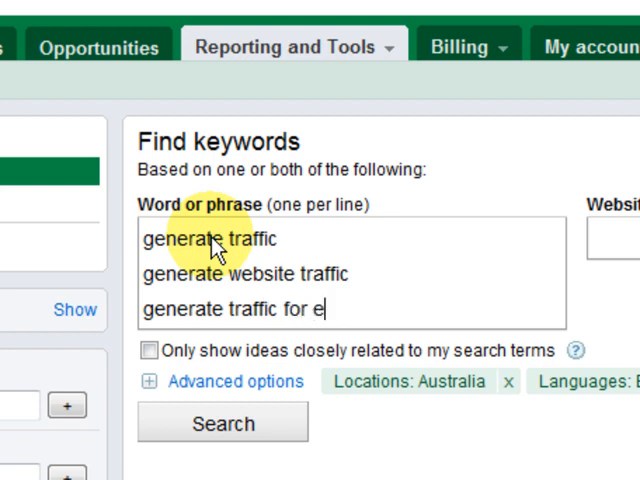
{"action": "type", "text": "ach new"}
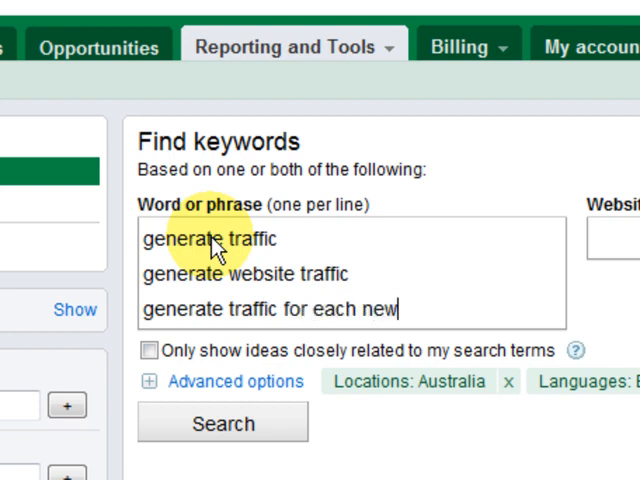
{"action": "type", "text": "post"}
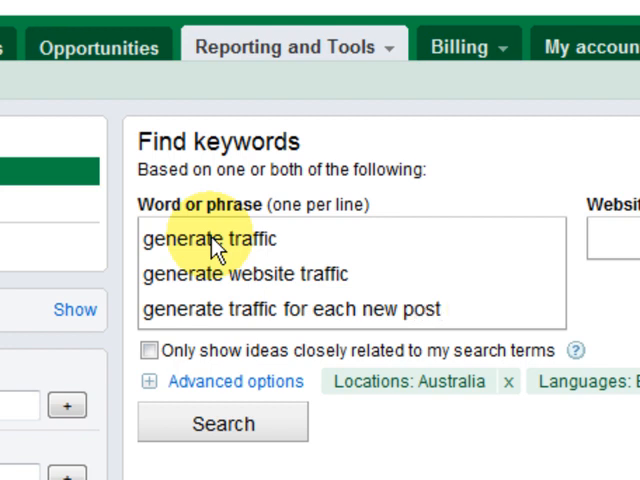
- Review the keyword ideas for generate traffic and compare their competition bars
{"action": "scroll", "scroll_direction": "down", "scroll_amount": 3}
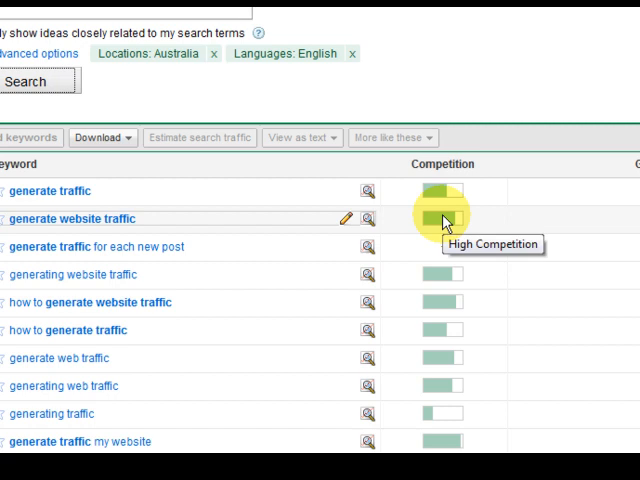
{"action": "mouse_move", "coordinate": [446, 190]}
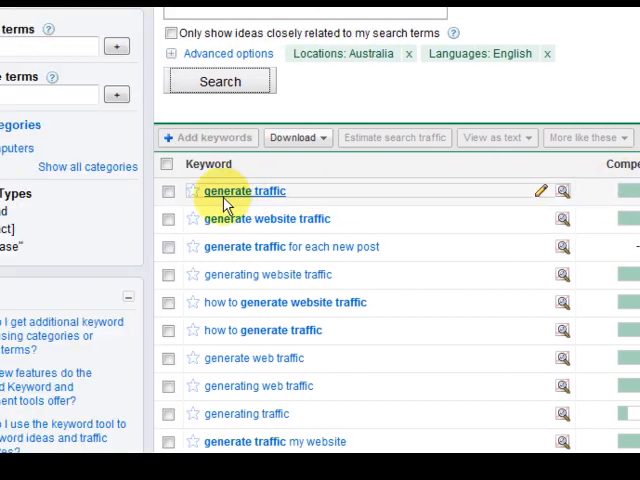
{"action": "scroll", "scroll_direction": "right", "scroll_amount": 3}
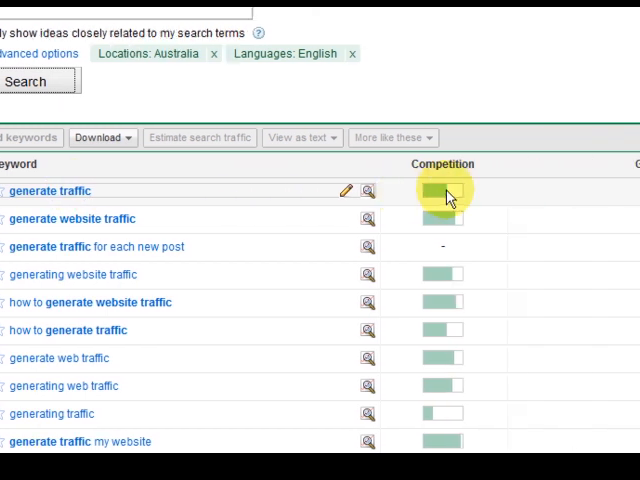
{"action": "scroll", "scroll_direction": "right", "scroll_amount": 3}
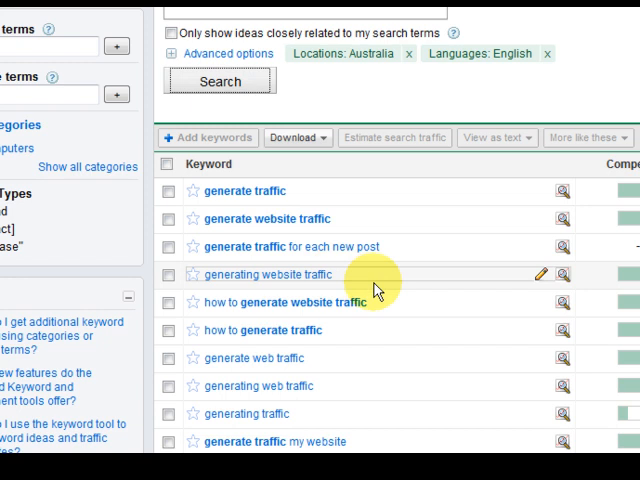
{"action": "scroll", "scroll_direction": "down", "scroll_amount": 3}
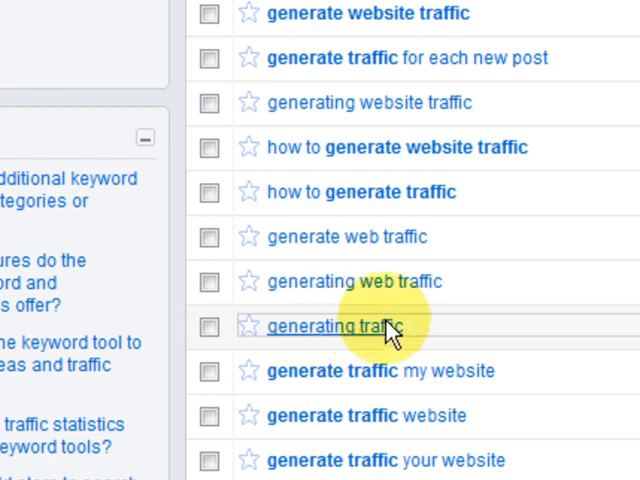
{"action": "scroll", "scroll_direction": "right", "scroll_amount": 3}
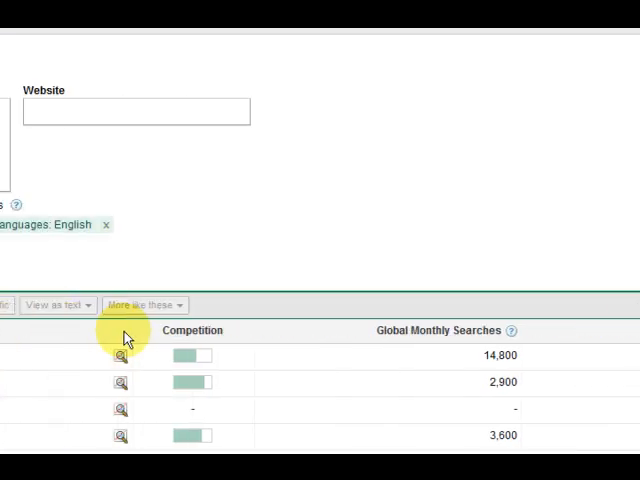
- Scan further keyword ideas and search volumes, then return to the WordPress draft
{"action": "scroll", "scroll_direction": "down", "scroll_amount": 3}
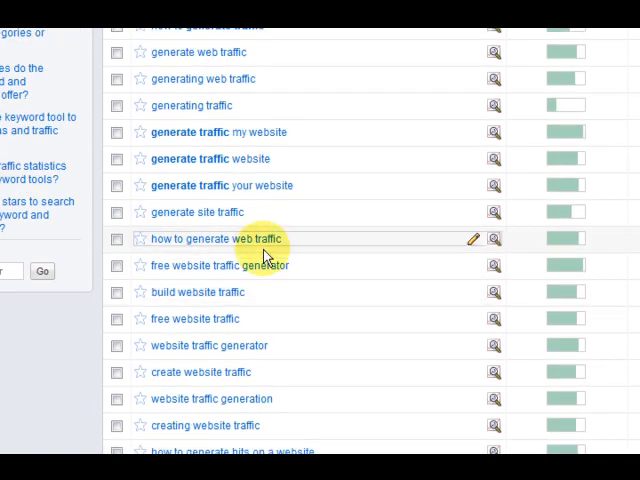
{"action": "scroll", "scroll_direction": "down", "scroll_amount": 3}
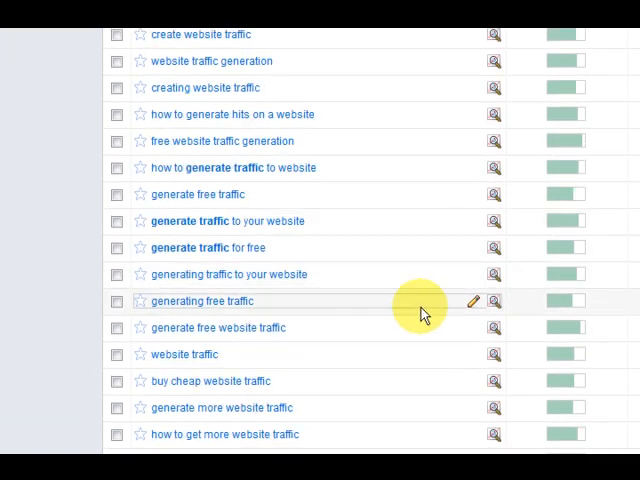
{"action": "scroll", "scroll_direction": "down", "scroll_amount": 3}
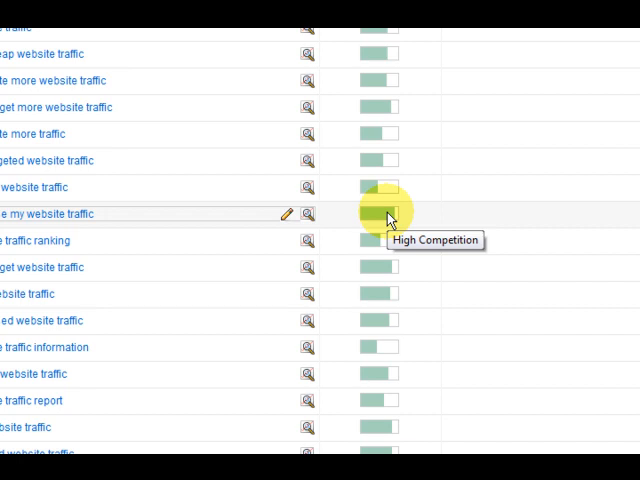
{"action": "mouse_move", "coordinate": [248, 268]}
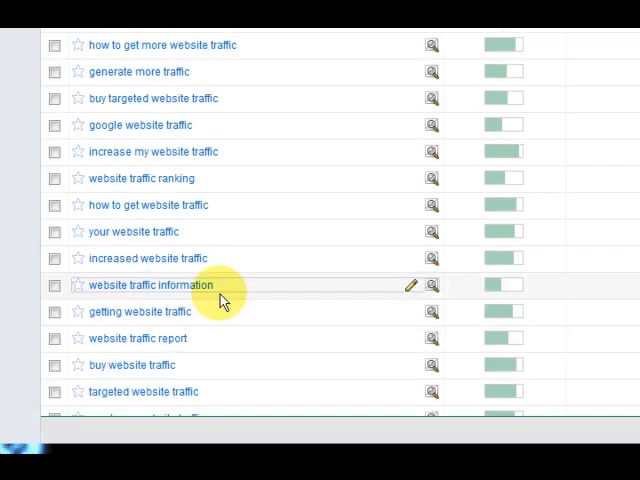
{"action": "scroll", "scroll_direction": "down", "scroll_amount": 3}
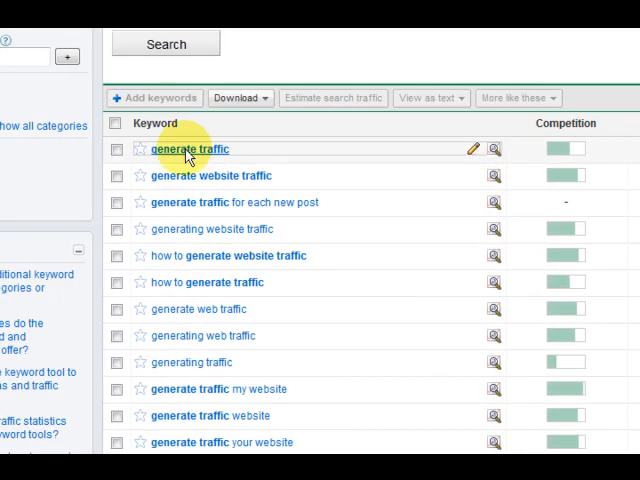
{"action": "scroll", "scroll_direction": "right", "scroll_amount": 3}
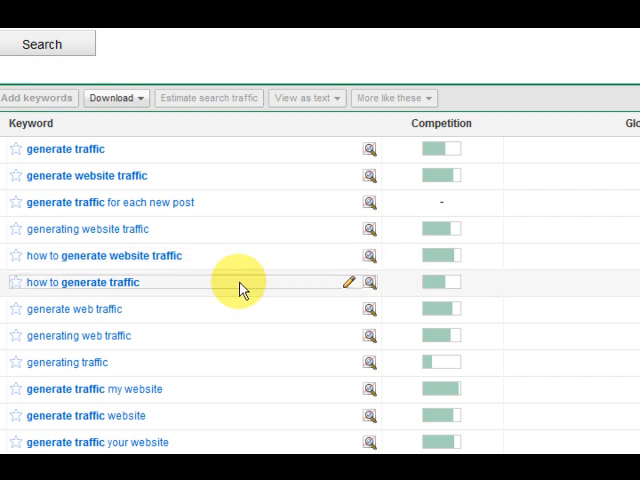
{"action": "scroll", "scroll_direction": "down", "scroll_amount": 3}
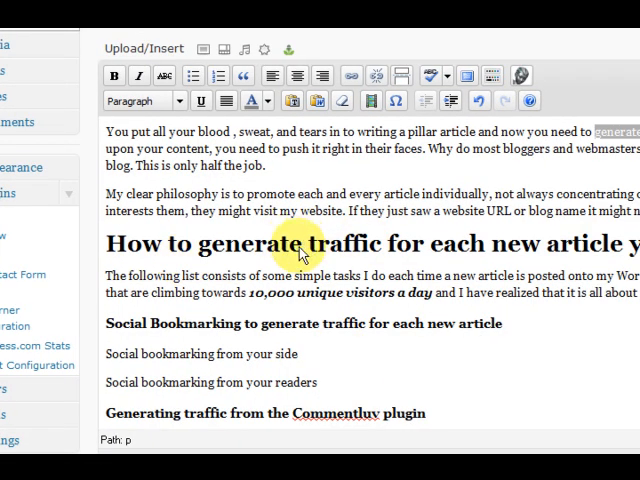
- Reword the title and headings to begin 'Generating traffic for each new article' and update the draft
{"action": "left_click", "coordinate": [300, 244]}
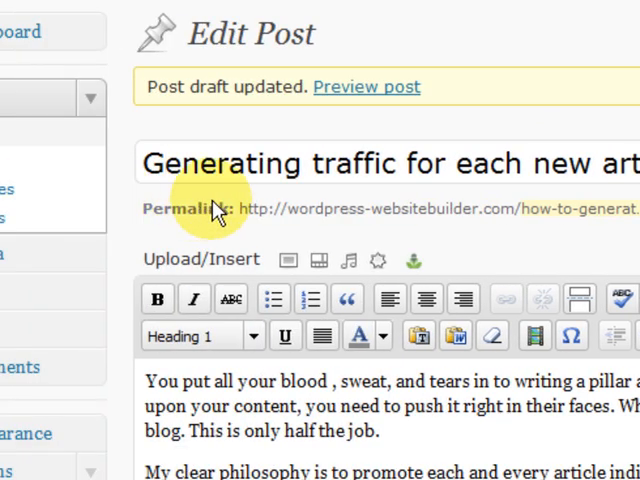
{"action": "scroll", "scroll_direction": "down", "scroll_amount": 3}
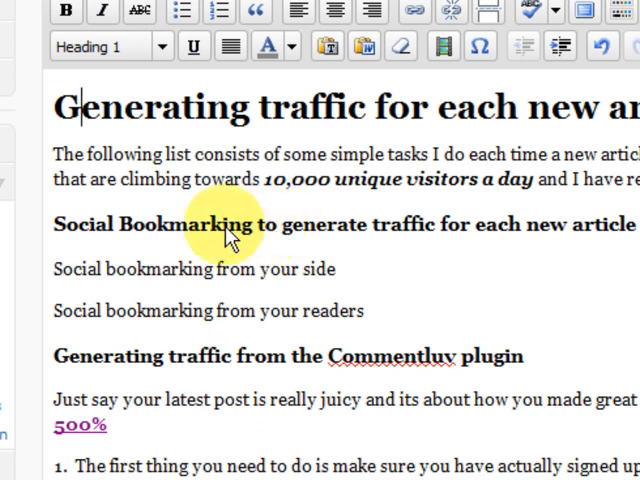
{"action": "mouse_move", "coordinate": [296, 232]}
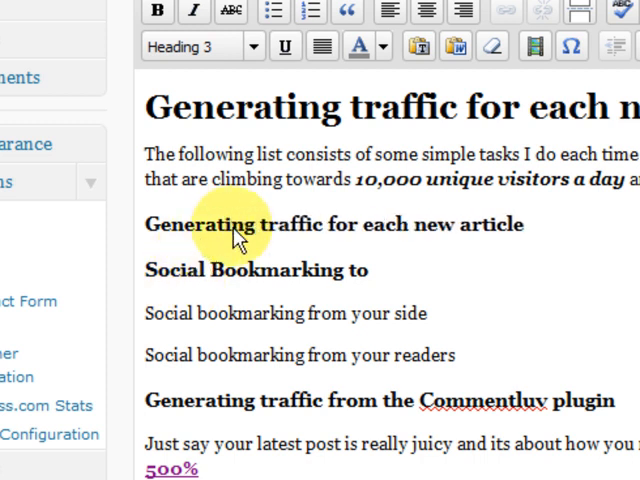
{"action": "mouse_move", "coordinate": [150, 276]}
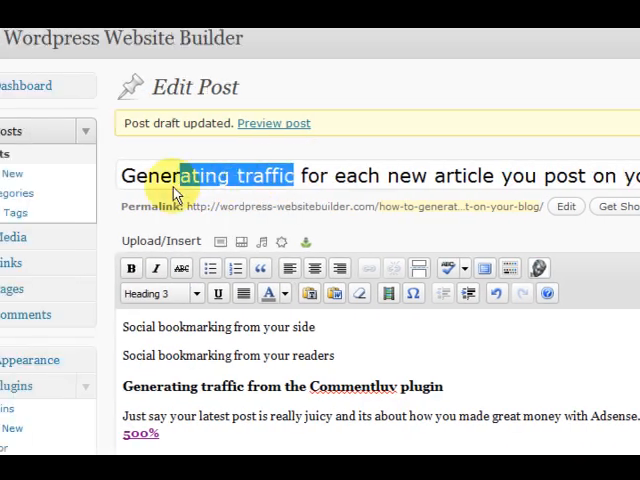
- Set the SEOPressor main keyword to 'Generating traffic' and check the refreshed score and 0.64% density
{"action": "right_click", "coordinate": [200, 176]}
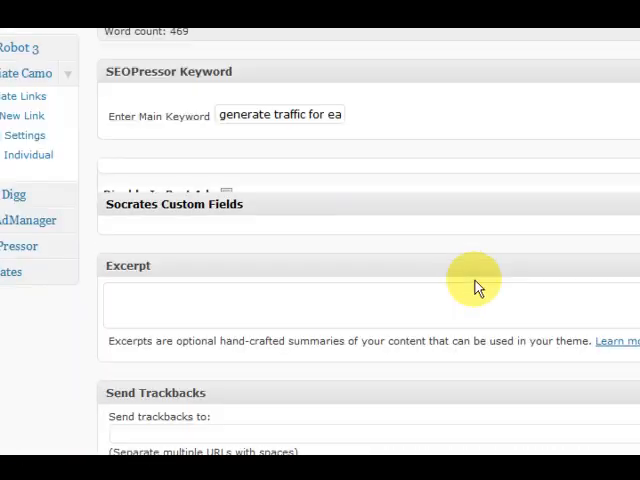
{"action": "scroll", "scroll_direction": "up", "scroll_amount": 3}
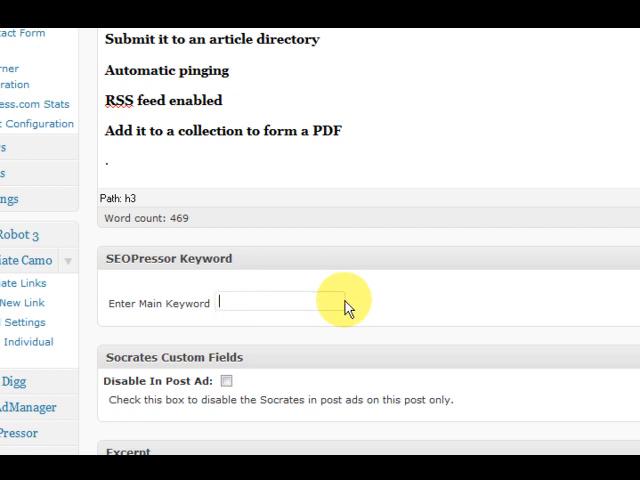
{"action": "type", "text": "Generating traffic"}
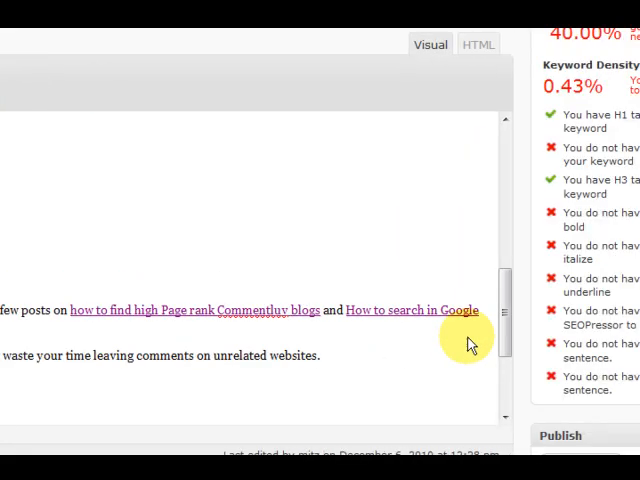
{"action": "scroll", "scroll_direction": "down", "scroll_amount": 3}
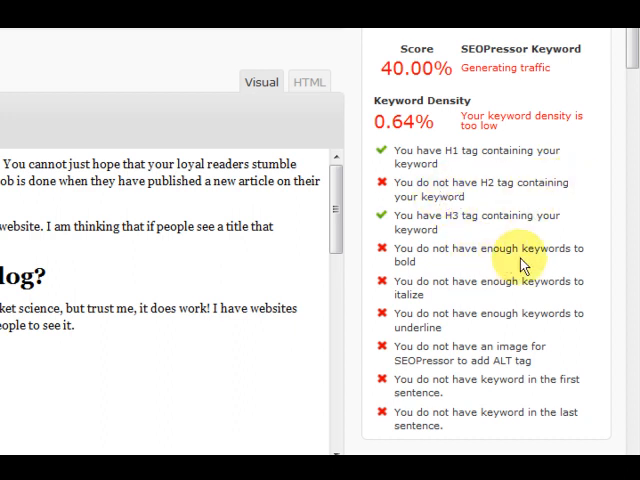
{"action": "mouse_move", "coordinate": [482, 350]}
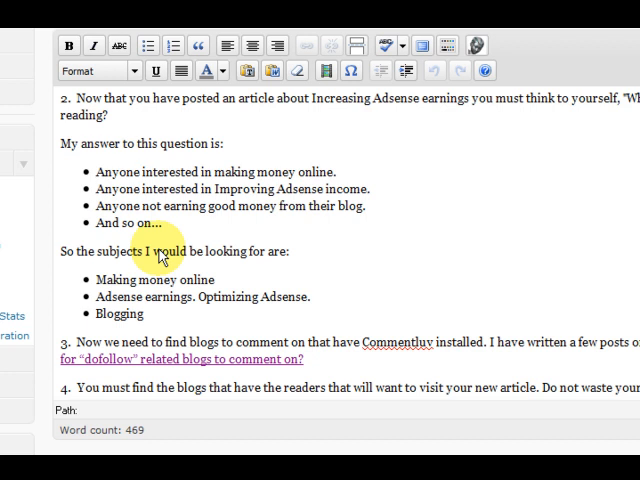
- Search the single phrase 'generating traffic' and review its keyword ideas and competition levels
{"action": "scroll", "scroll_direction": "up", "scroll_amount": 3}
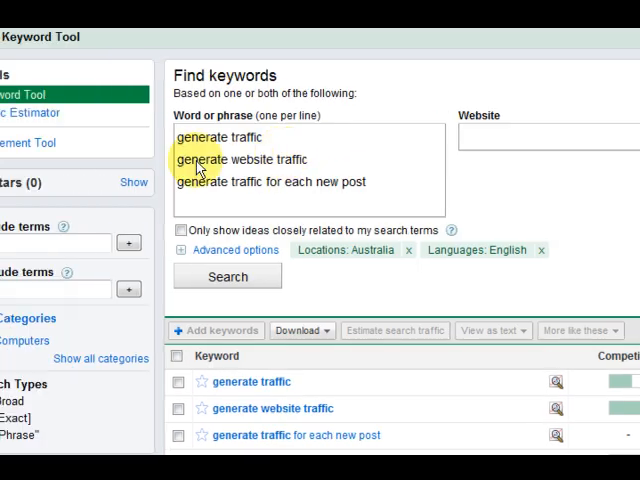
{"action": "mouse_move", "coordinate": [230, 136]}
{"action": "type", "text": "ing"}
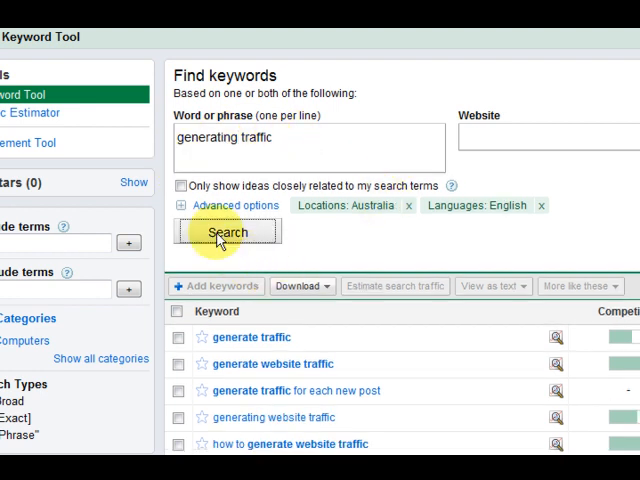
{"action": "mouse_move", "coordinate": [288, 236]}
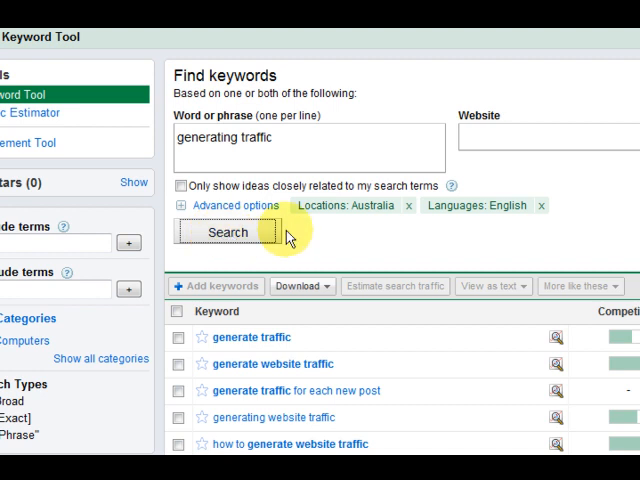
{"action": "left_click", "coordinate": [228, 232]}
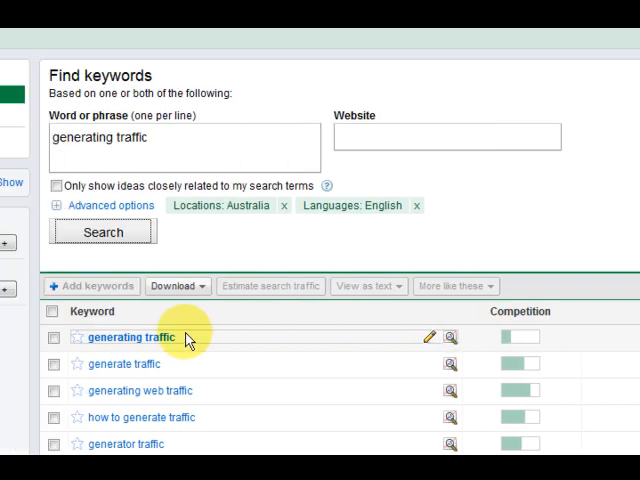
{"action": "scroll", "scroll_direction": "down", "scroll_amount": 3}
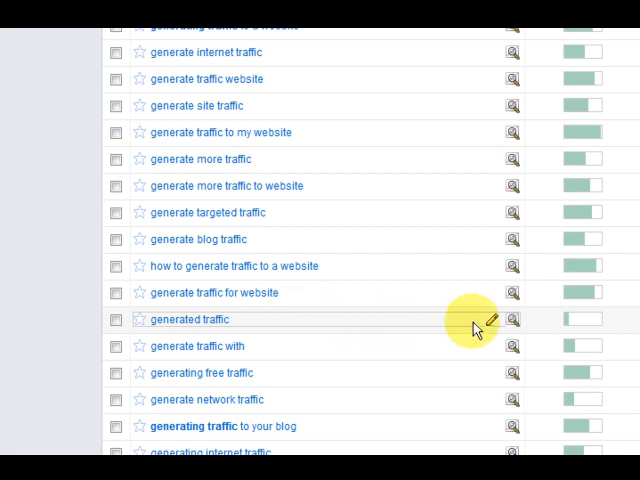
{"action": "scroll", "scroll_direction": "down", "scroll_amount": 3}
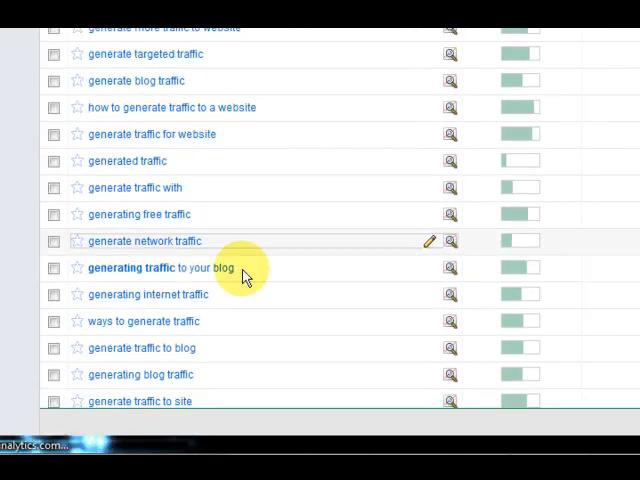
{"action": "scroll", "scroll_direction": "down", "scroll_amount": 3}
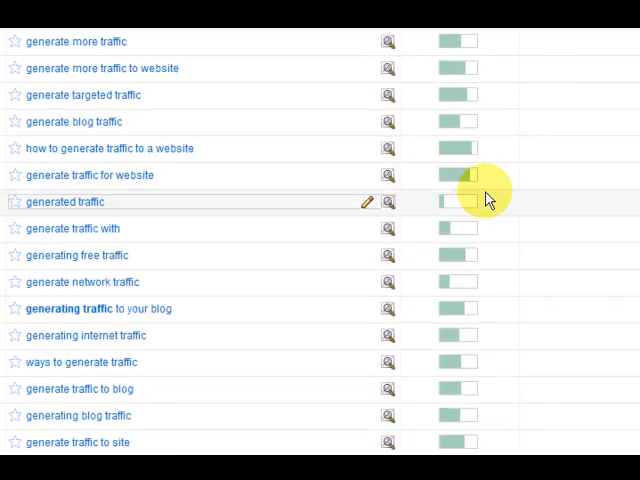
{"action": "scroll", "scroll_direction": "down", "scroll_amount": 3}
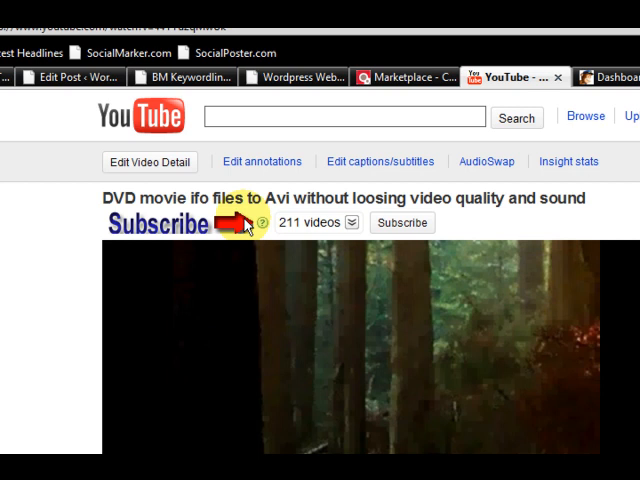
{"action": "mouse_move", "coordinate": [402, 222]}
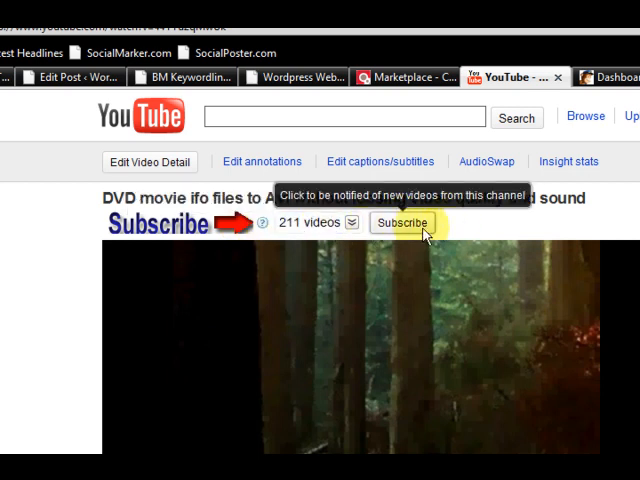
{"action": "mouse_move", "coordinate": [410, 228]}
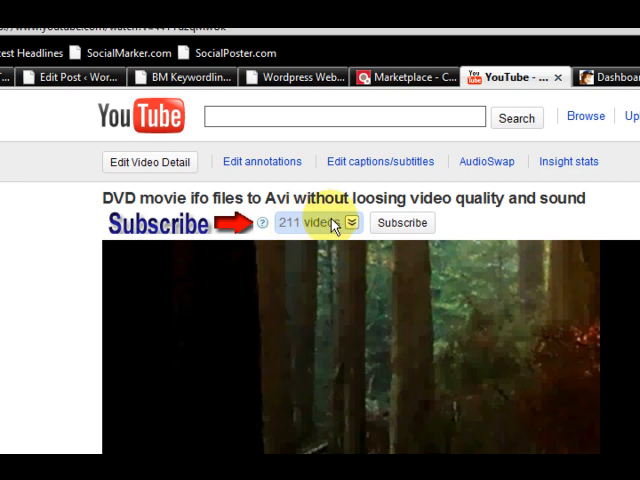
- Expand the channel's video list, then go to the Wordpress Website Builder resources page
{"action": "left_click", "coordinate": [348, 222]}
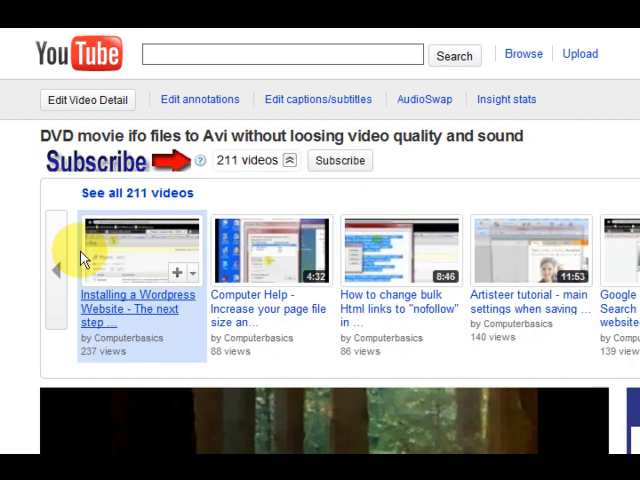
{"action": "left_click", "coordinate": [56, 270]}
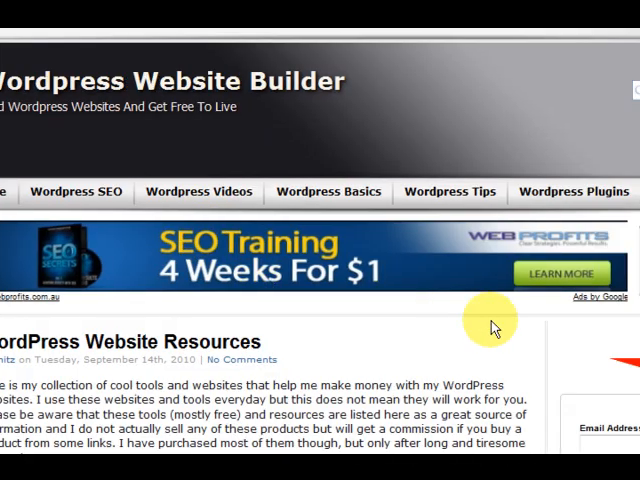
{"action": "scroll", "scroll_direction": "down", "scroll_amount": 3}
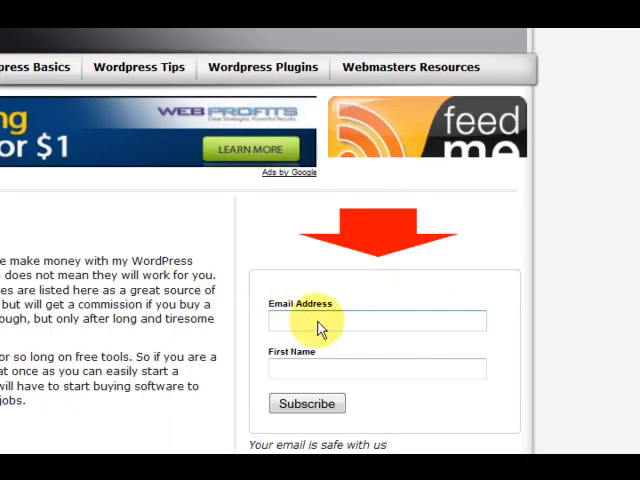
{"action": "scroll", "scroll_direction": "down", "scroll_amount": 3}
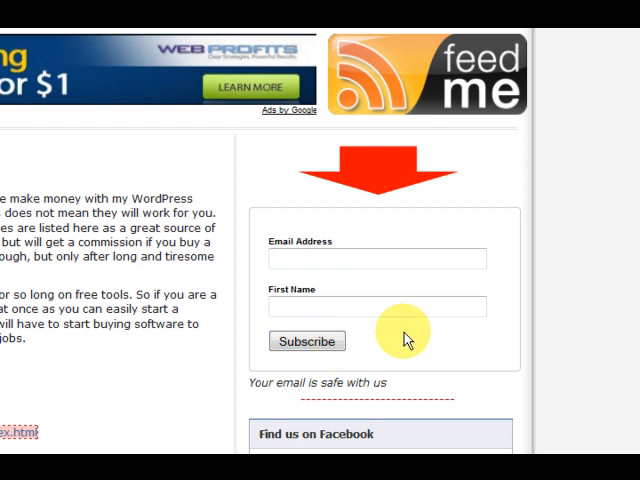